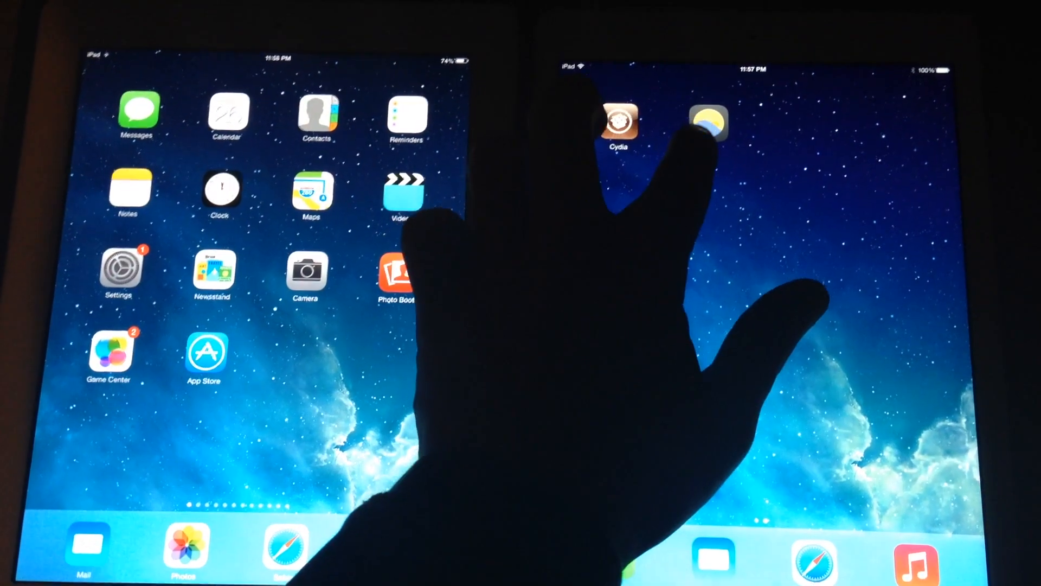
Enable f.lux on the right iPad and lower the At night temperature below 3400K
{"action": "left_click", "coordinate": [710, 121]}
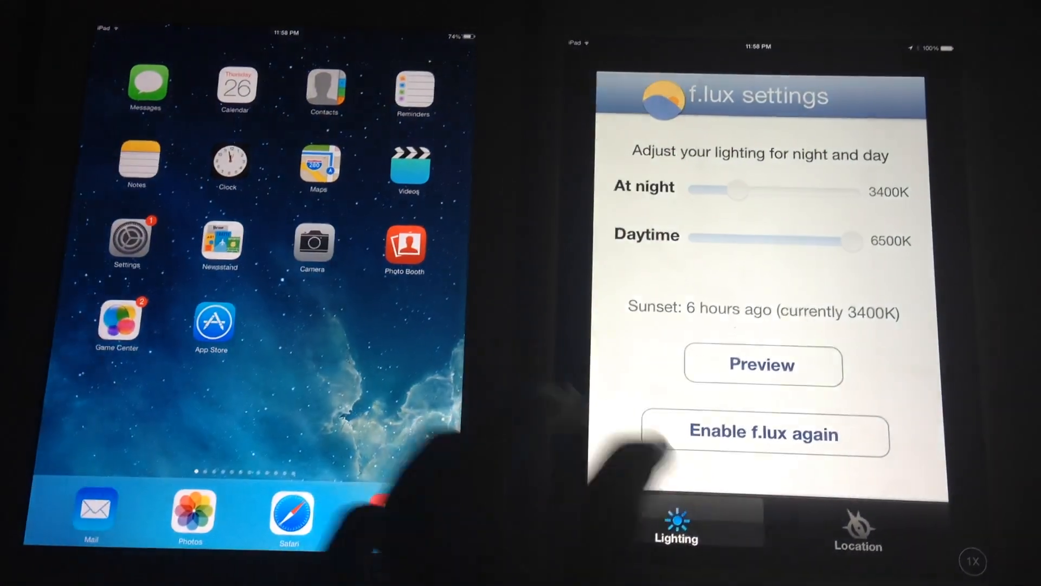
{"action": "left_click", "coordinate": [764, 433]}
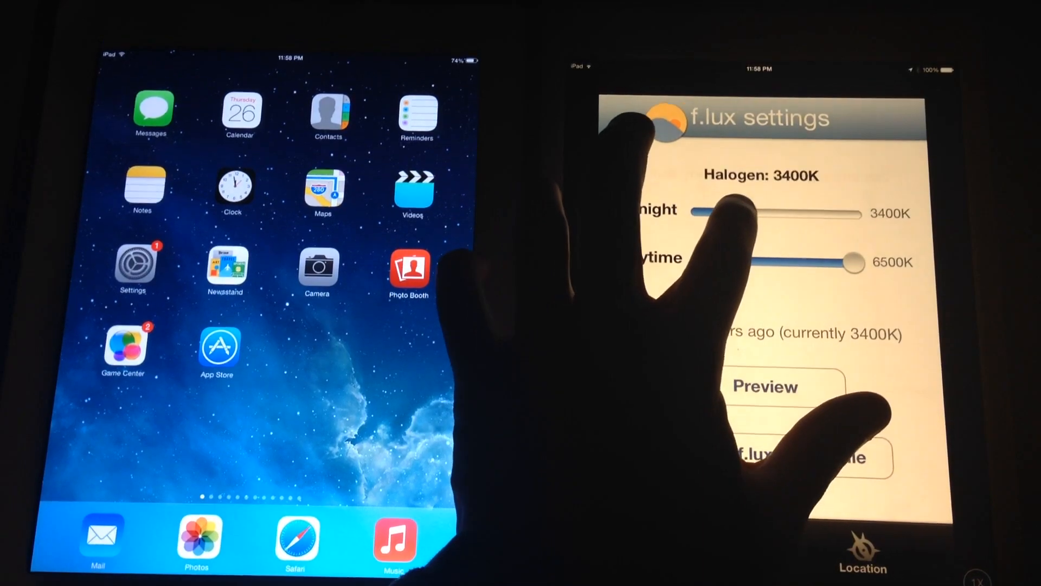
{"action": "left_click_drag", "start_coordinate": [751, 213], "coordinate": [721, 214]}
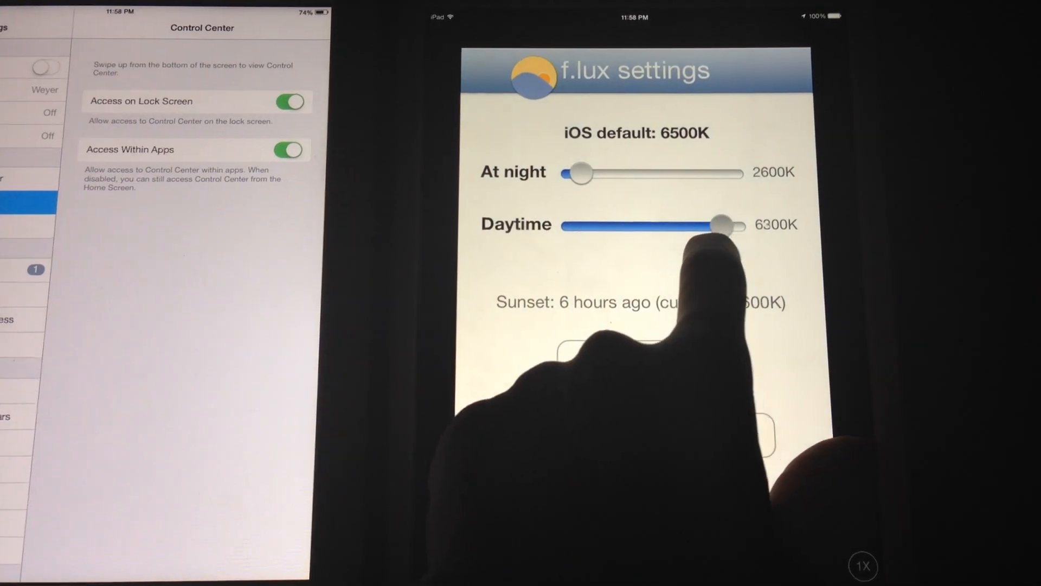
Lower the Daytime temperature to about 5300K, giving the screen a warm tint
{"action": "left_click_drag", "start_coordinate": [724, 225], "coordinate": [618, 227]}
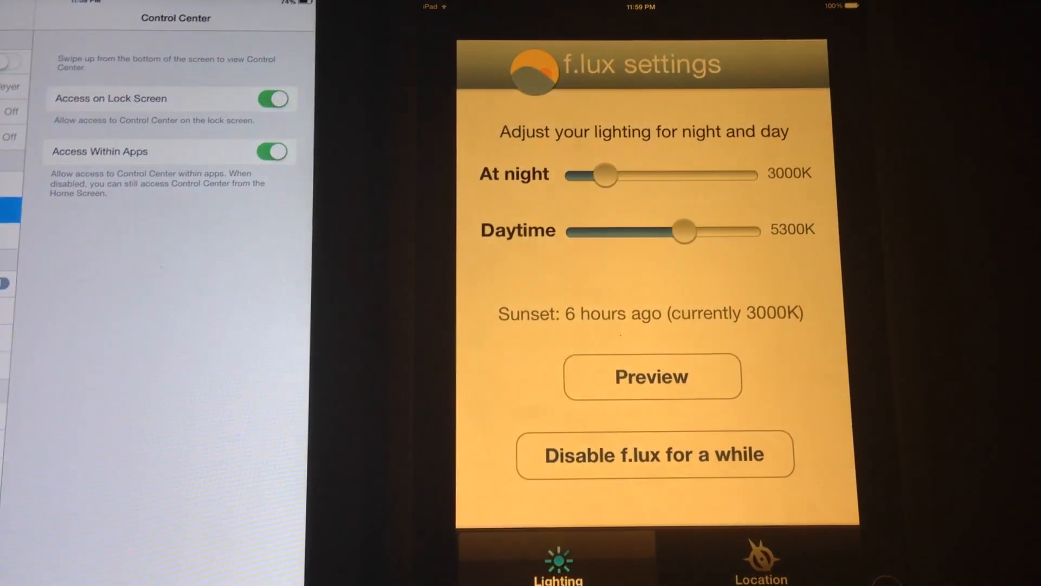
Warm the At night temperature further to 2600K, leaving Daytime at 5300K
{"action": "left_click_drag", "start_coordinate": [601, 174], "coordinate": [581, 180]}
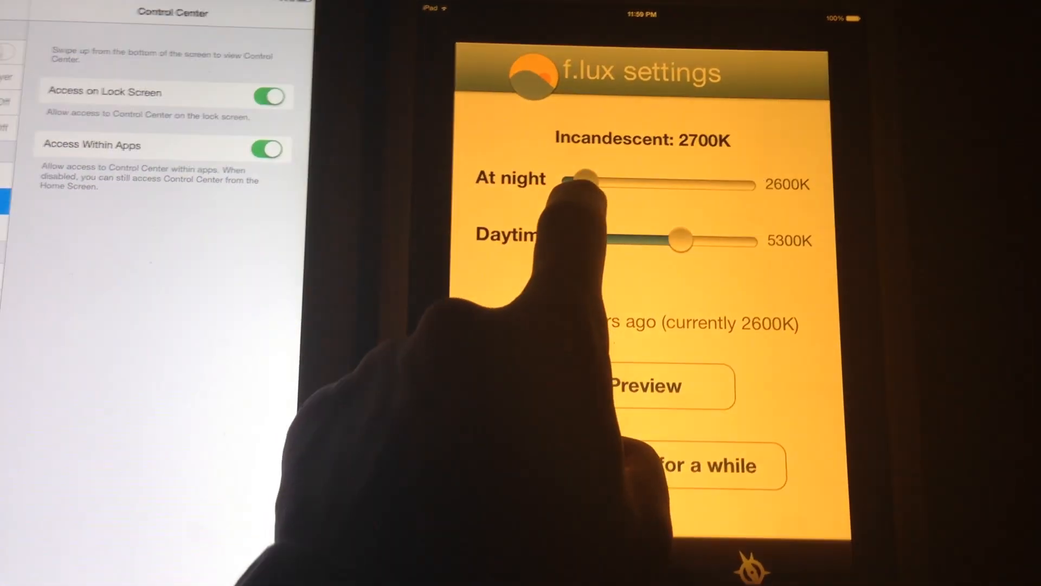